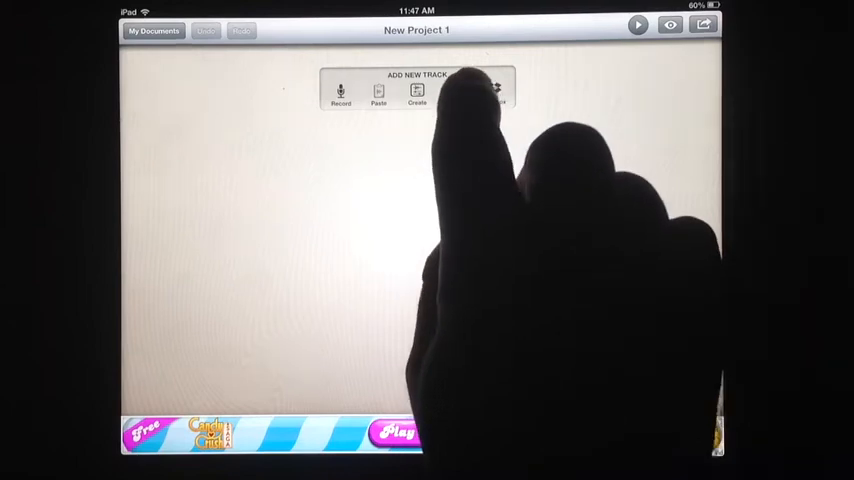
# Tap Import under Add New Track to show the Songs picker
pyautogui.click(455, 92)
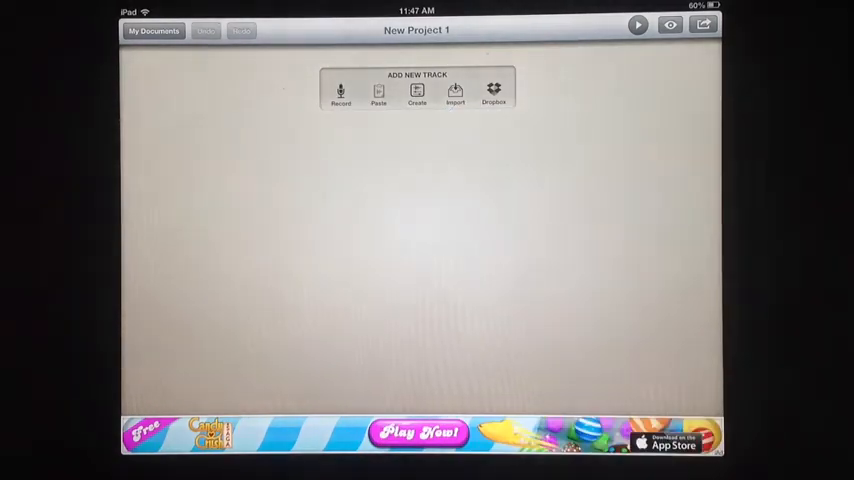
pyautogui.click(455, 93)
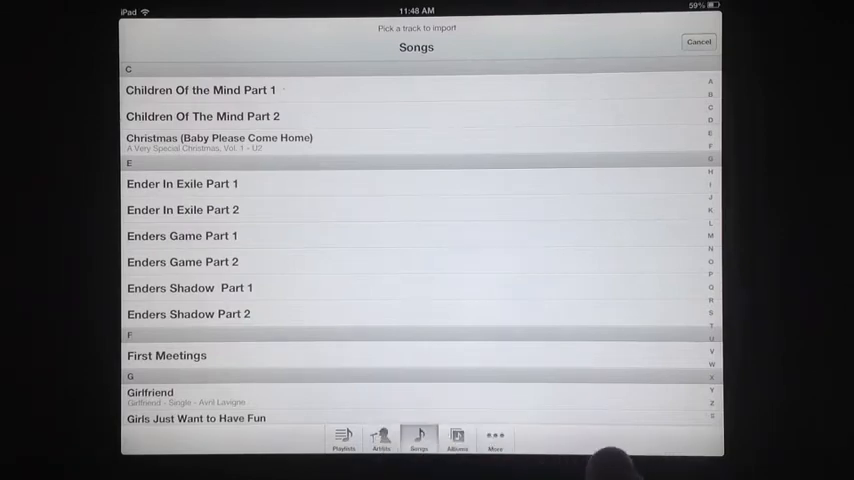
# Scroll down the Songs list to find a song to import
pyautogui.scroll(-3)
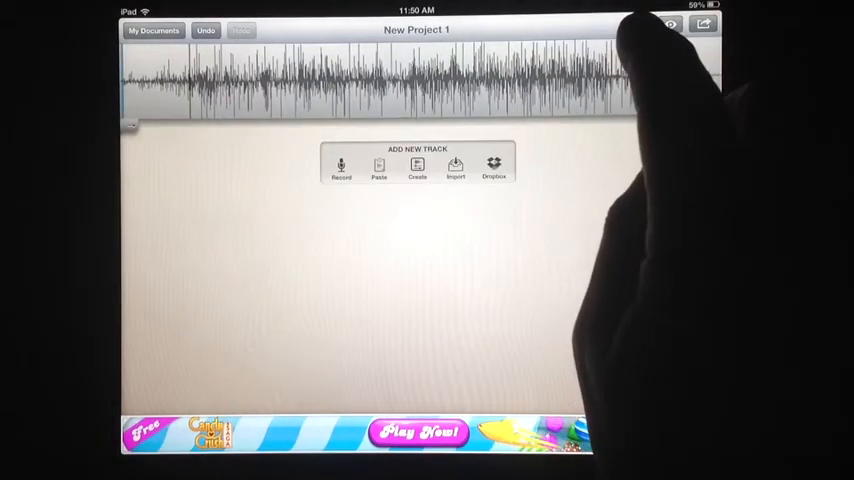
pyautogui.click(637, 24)
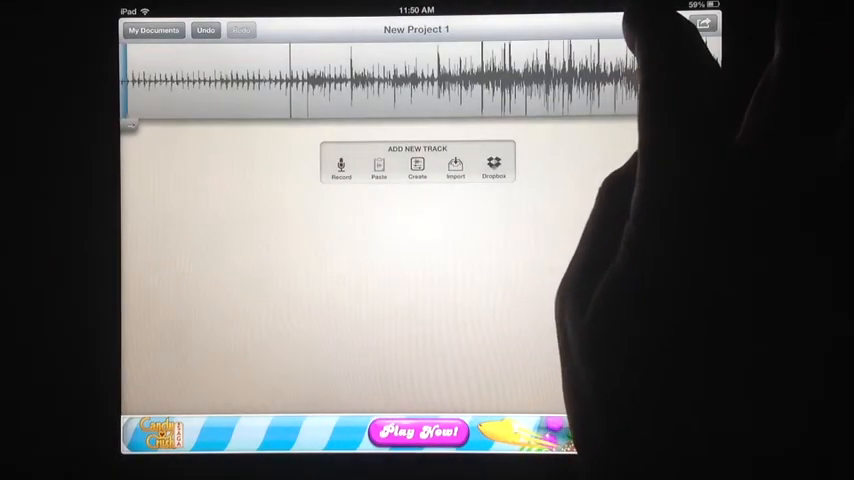
pyautogui.click(705, 24)
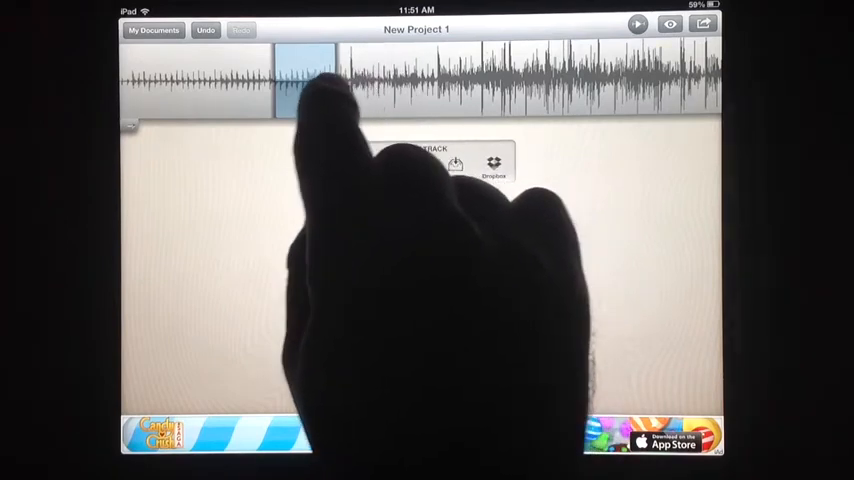
# Select a roughly ten-second excerpt on the waveform, preview it, and adjust its handles
pyautogui.click(305, 80)
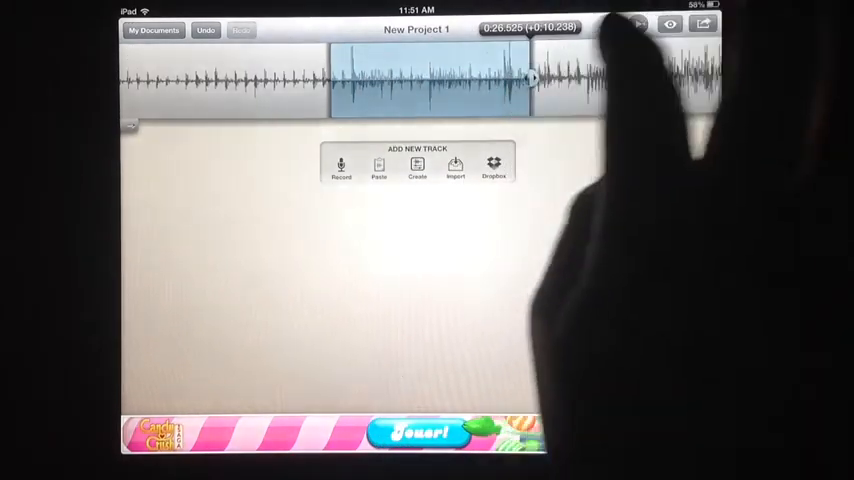
pyautogui.click(639, 24)
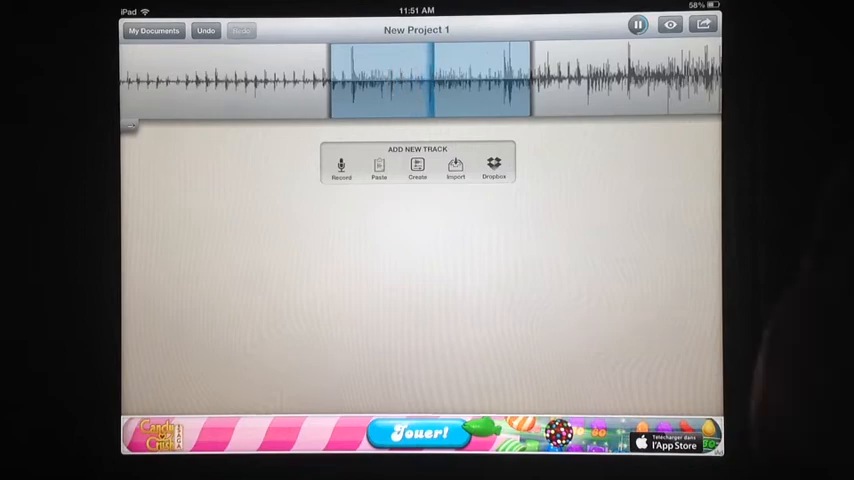
pyautogui.click(430, 82)
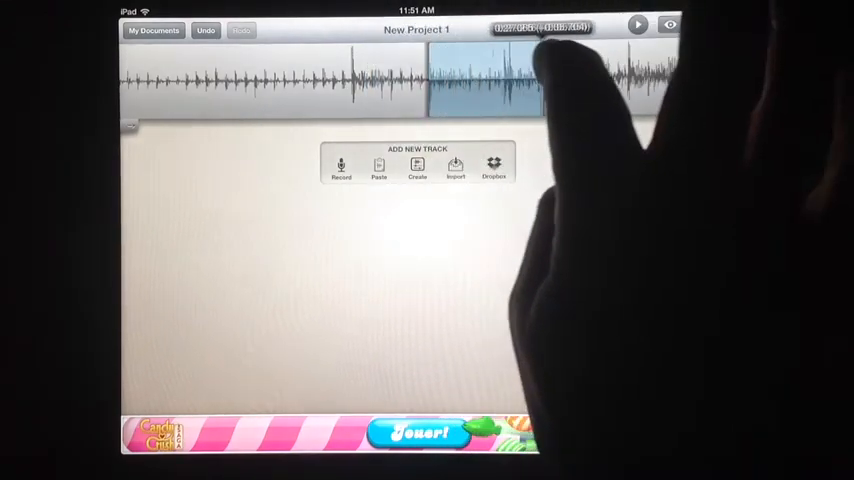
pyautogui.click(550, 85)
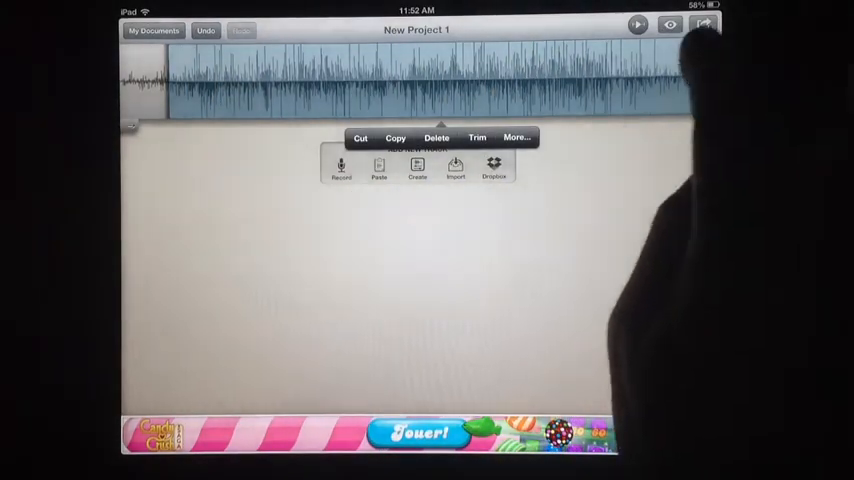
# Trim the track to the selected excerpt
pyautogui.click(436, 137)
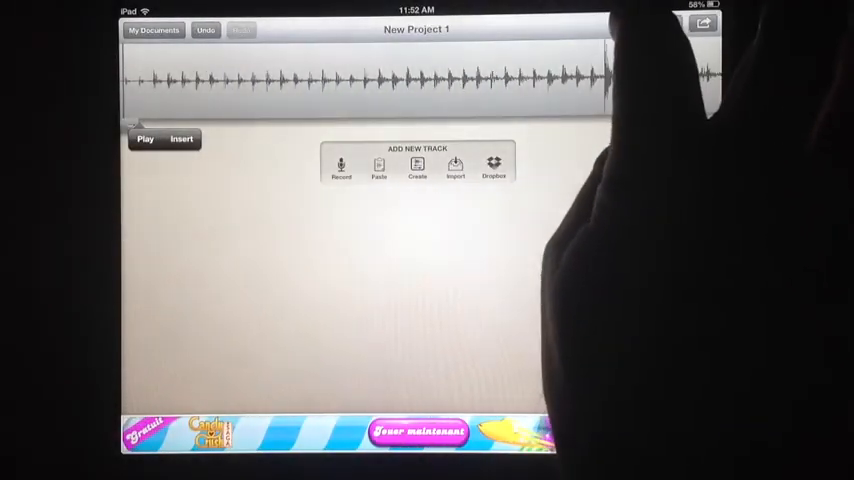
pyautogui.click(145, 138)
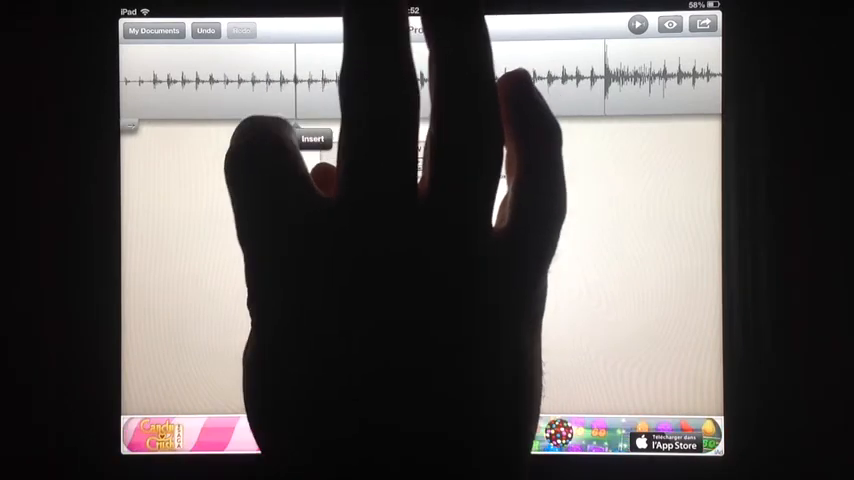
pyautogui.click(637, 24)
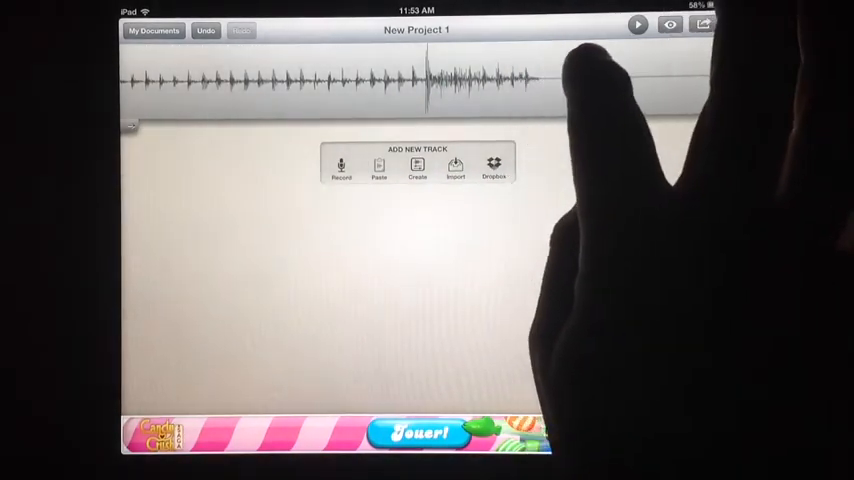
pyautogui.click(637, 25)
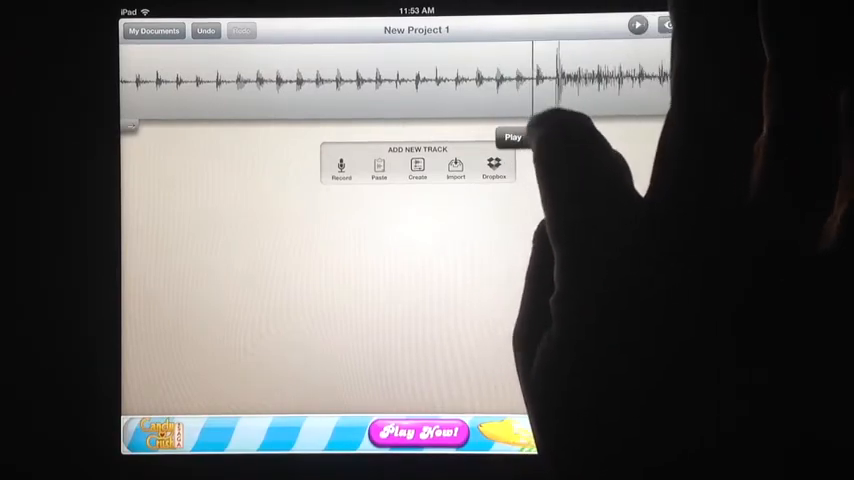
pyautogui.click(637, 25)
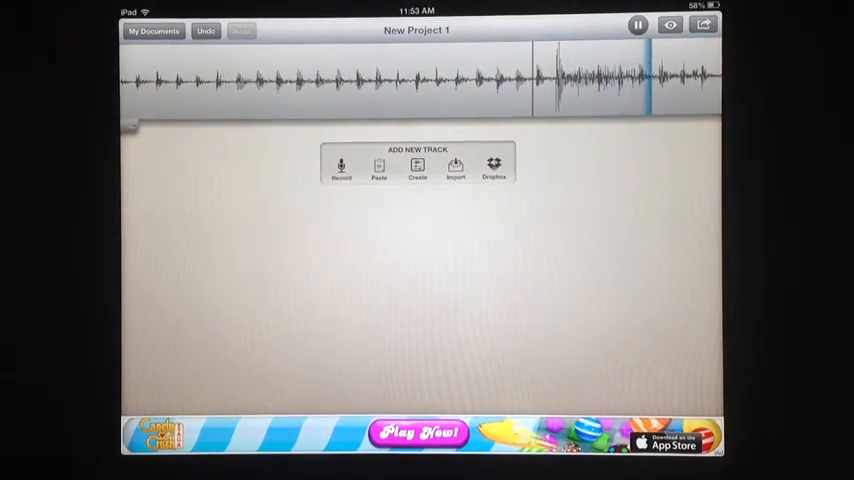
pyautogui.click(637, 25)
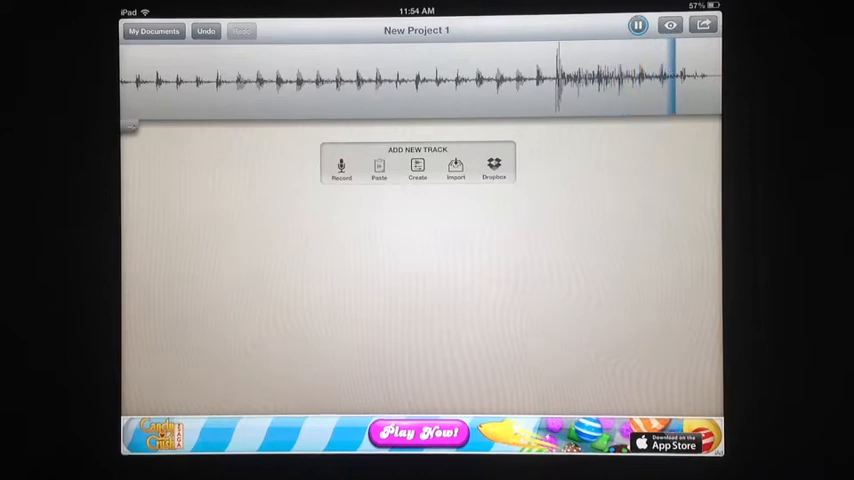
pyautogui.click(637, 25)
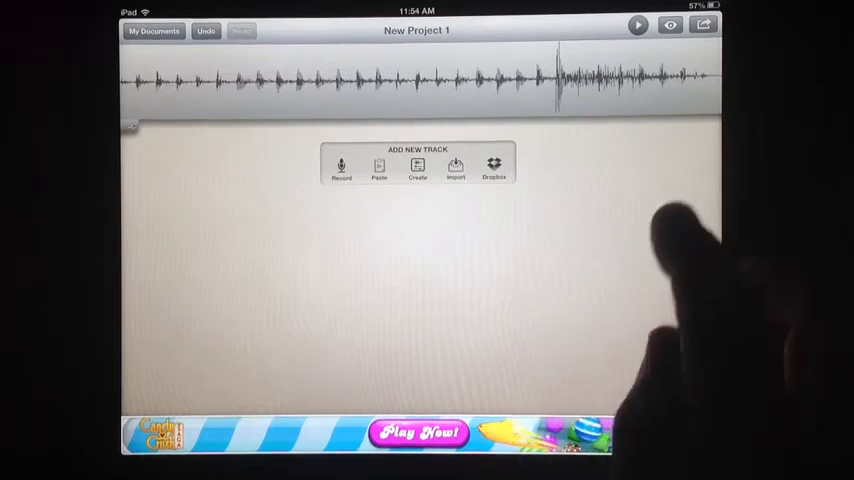
# Choose Share > Quick Export and confirm Export in the alert
pyautogui.click(703, 25)
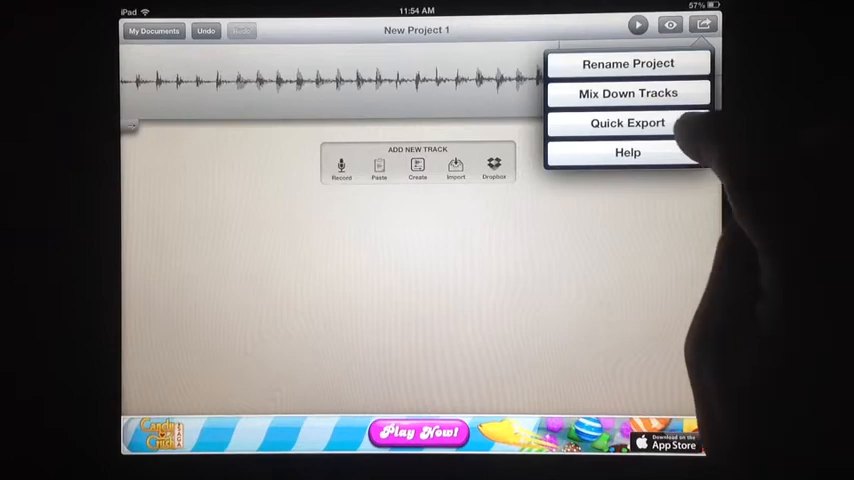
pyautogui.click(627, 122)
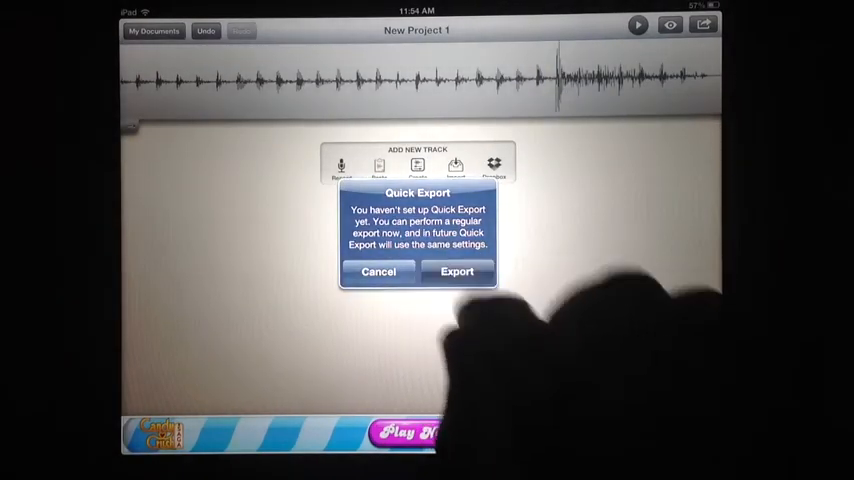
pyautogui.click(457, 271)
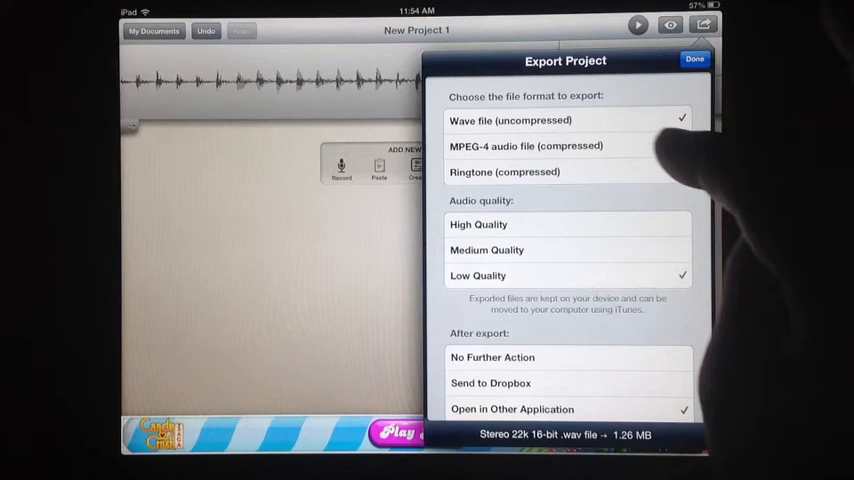
# Export as a compressed MPEG-4 audio file at Low Quality, opening in another app
pyautogui.click(526, 146)
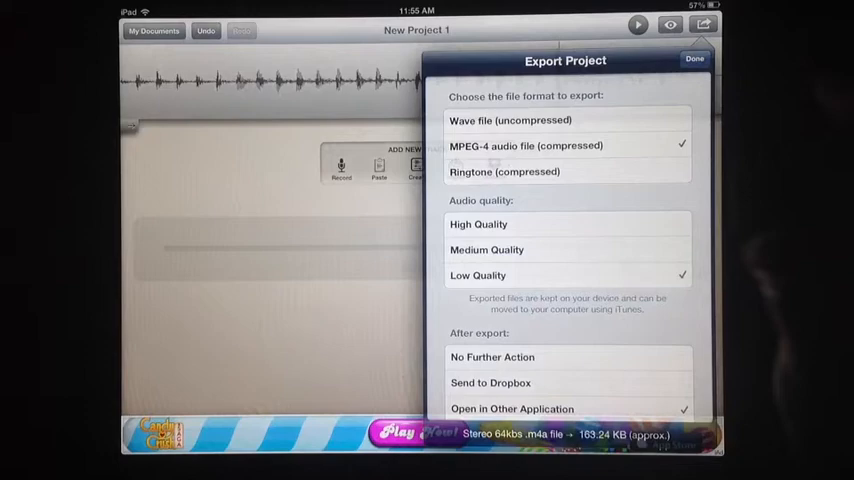
pyautogui.click(694, 58)
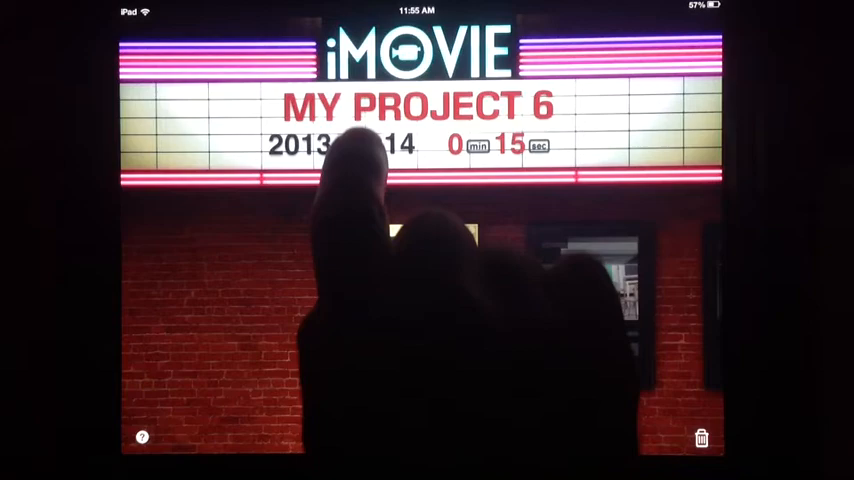
# Rename the iMovie project 'Sail Clip' and share it to the Camera Roll
pyautogui.click(415, 107)
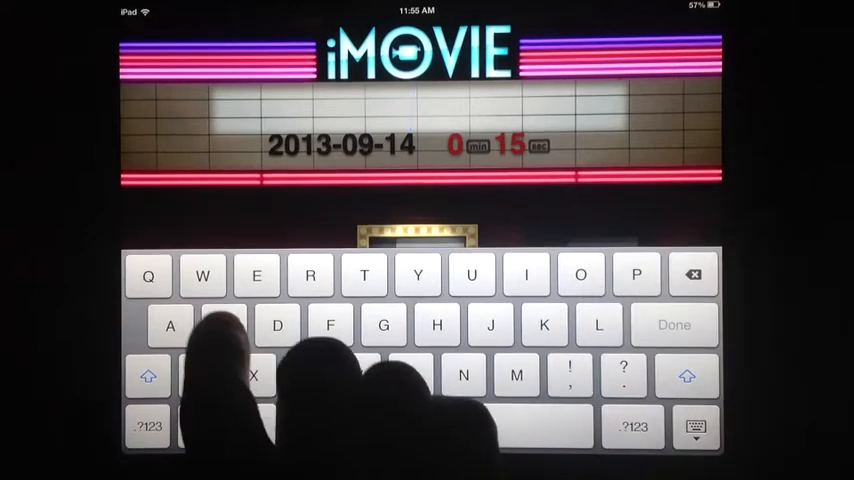
pyautogui.write('Sail')
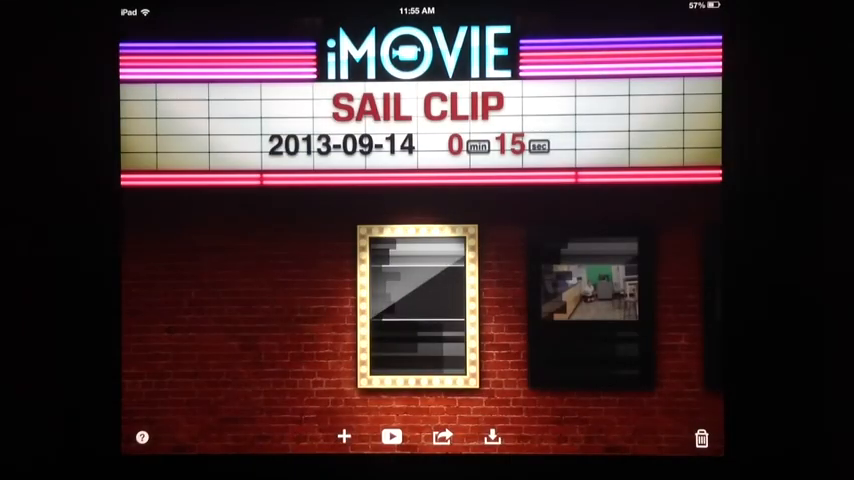
pyautogui.click(441, 436)
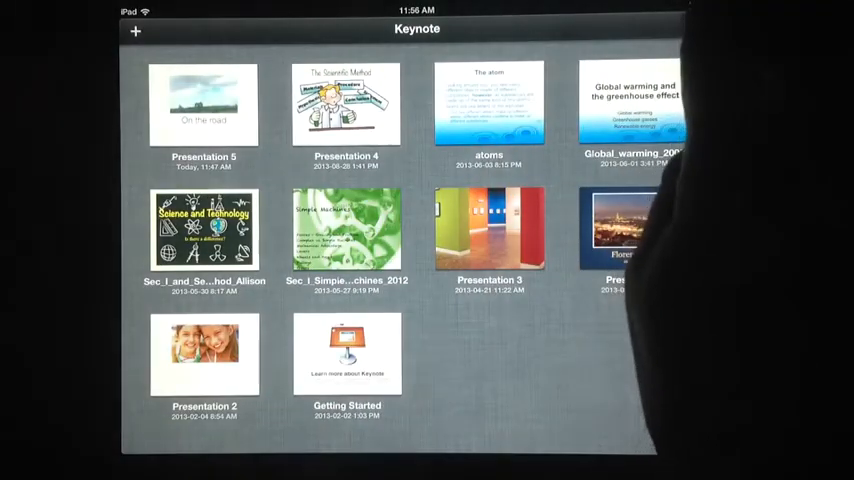
# Create a new presentation and replace its title-slide photo from the Camera Roll
pyautogui.click(135, 31)
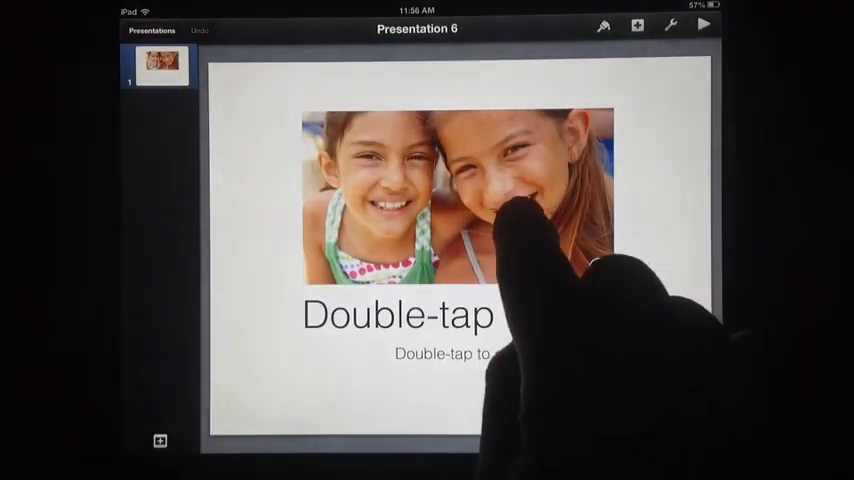
pyautogui.click(455, 195)
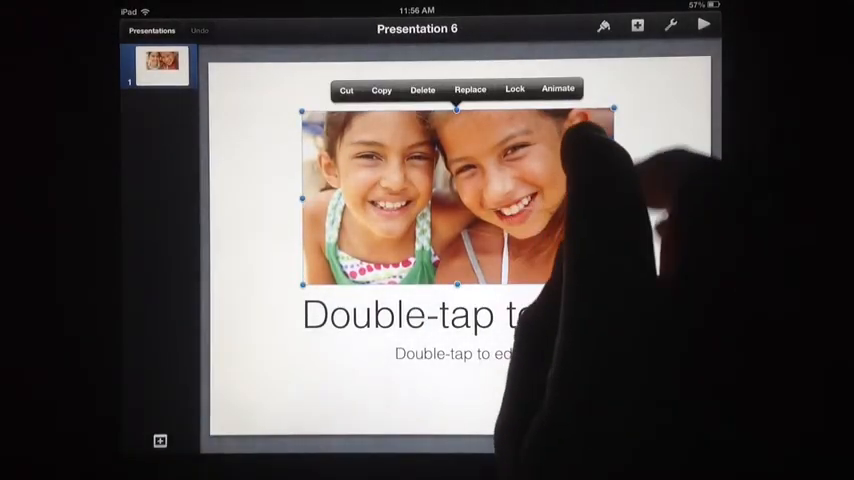
pyautogui.click(469, 89)
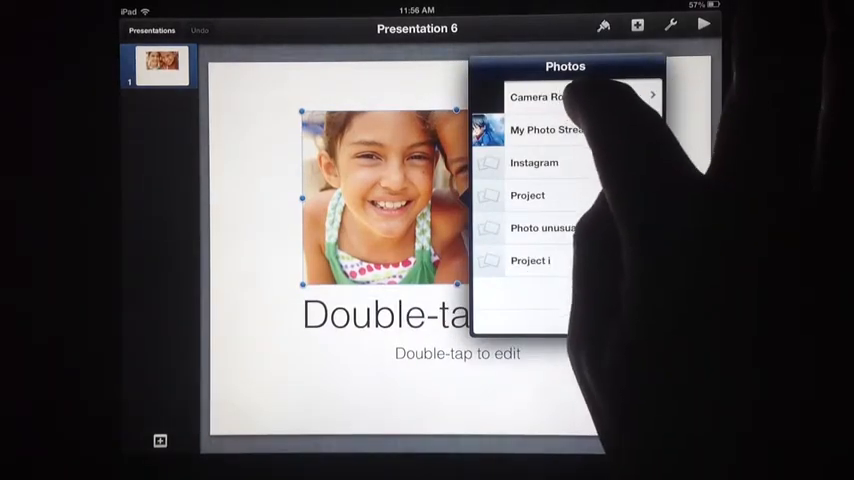
pyautogui.click(540, 96)
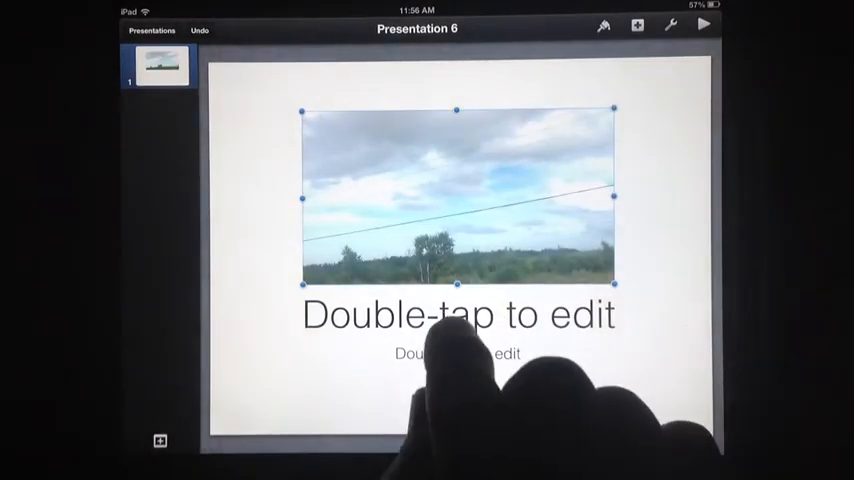
# Retitle the slide 'On the road' and add a Dissolve build-in to the landscape photo
pyautogui.doubleClick(458, 314)
pyautogui.write('On the road')
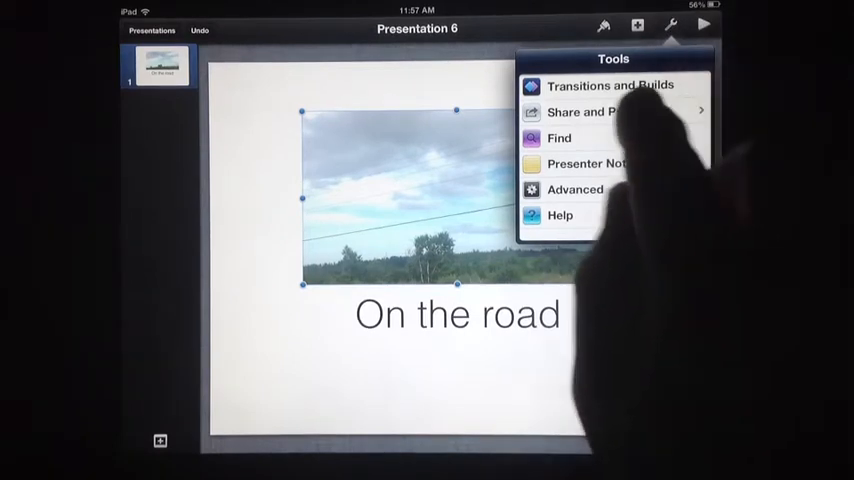
pyautogui.click(610, 85)
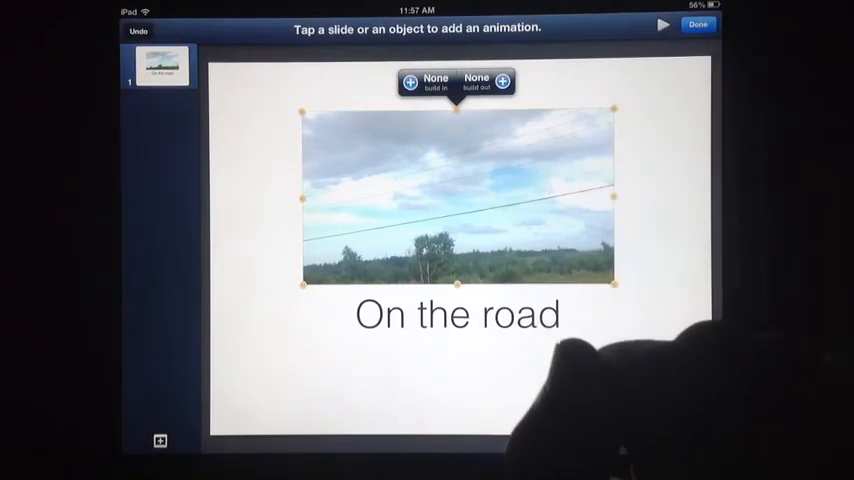
pyautogui.click(425, 82)
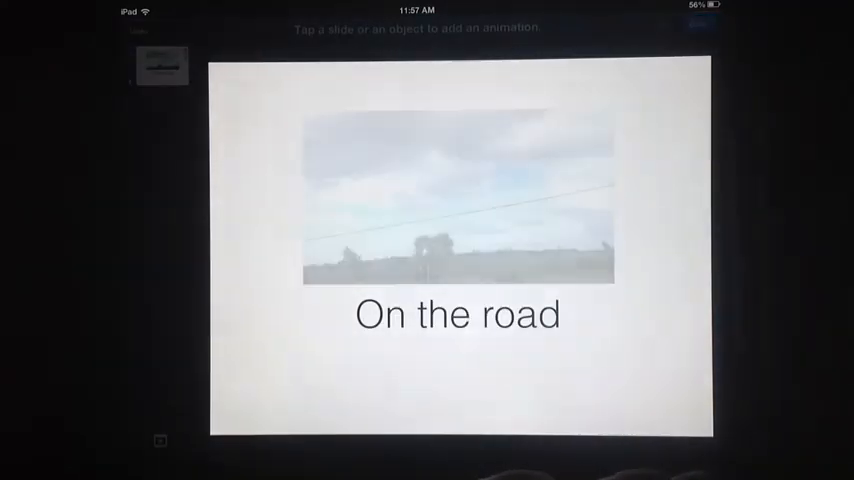
pyautogui.click(458, 195)
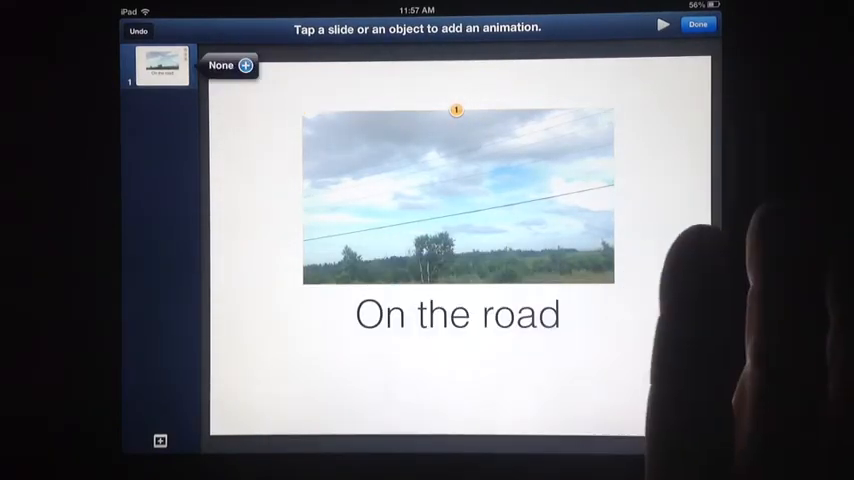
pyautogui.click(697, 24)
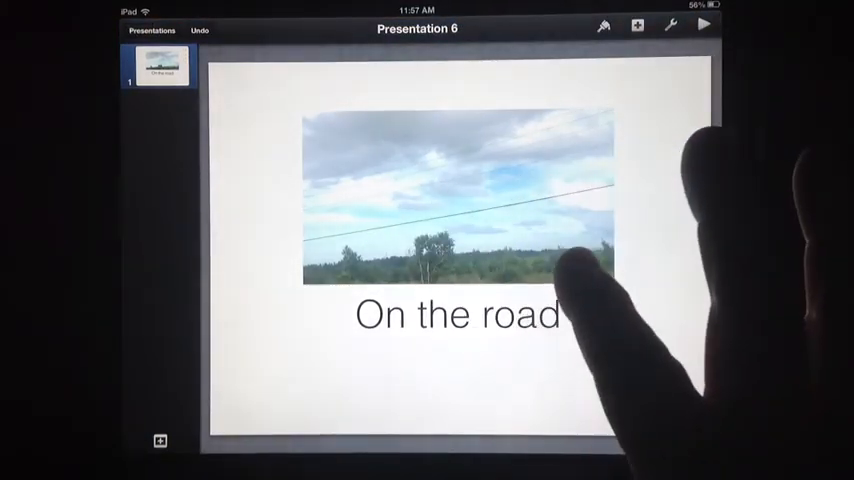
# Insert the clip video from the Camera Roll via + > Media after previewing it
pyautogui.click(637, 25)
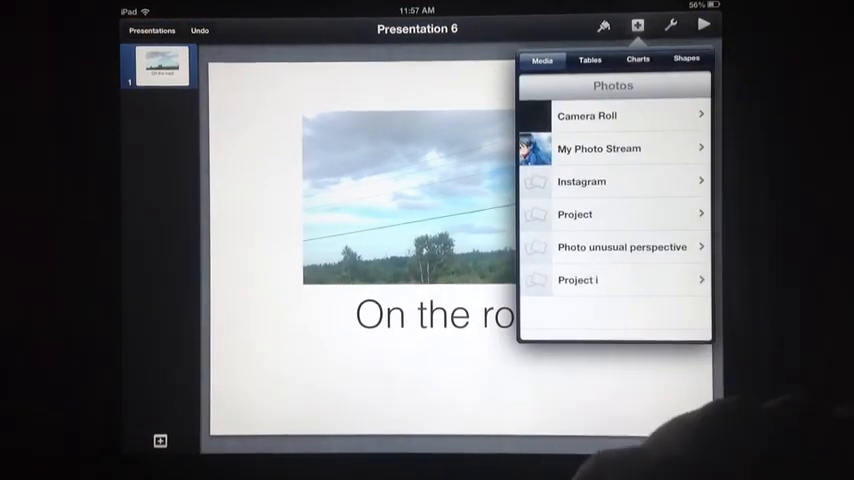
pyautogui.click(587, 115)
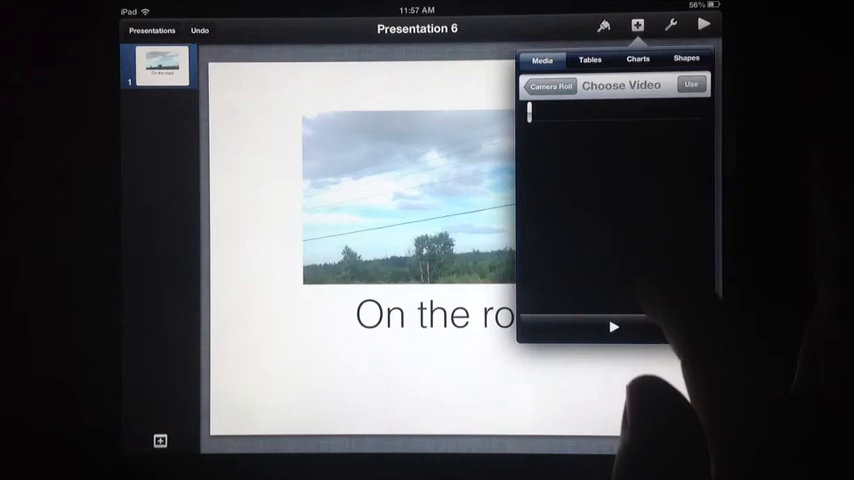
pyautogui.click(614, 327)
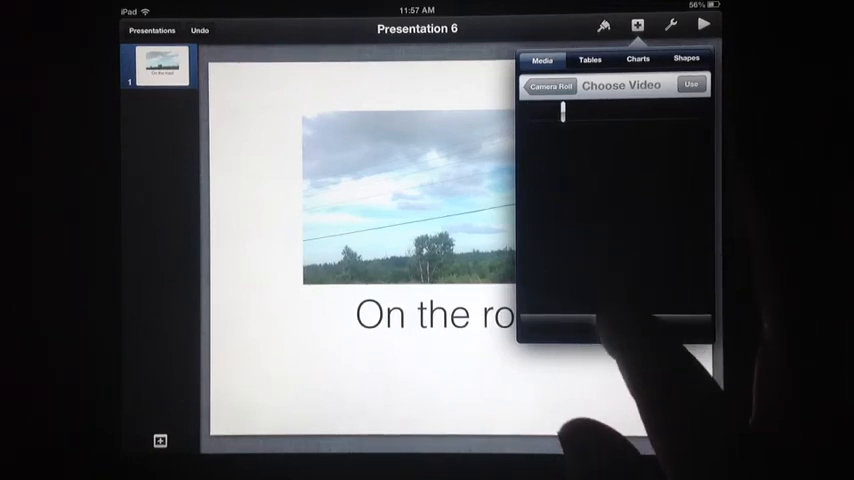
pyautogui.click(690, 84)
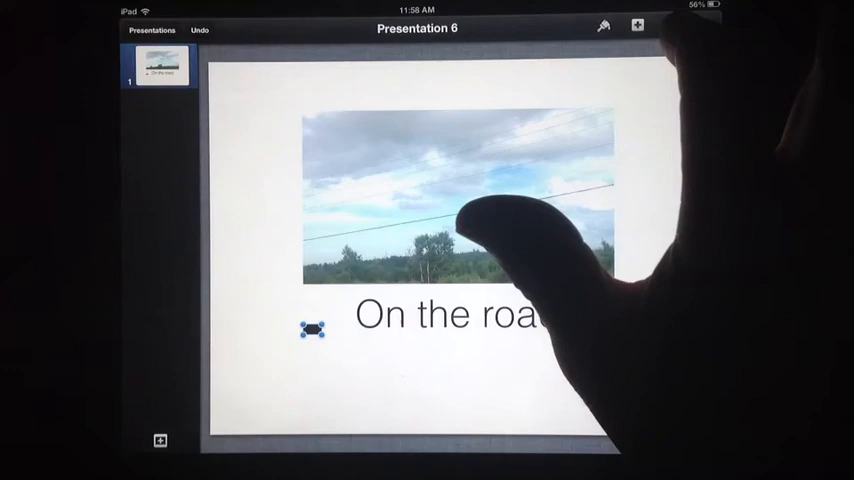
# Set the movie's Start Movie build to begin With Build 1 in Transitions and Builds
pyautogui.click(671, 25)
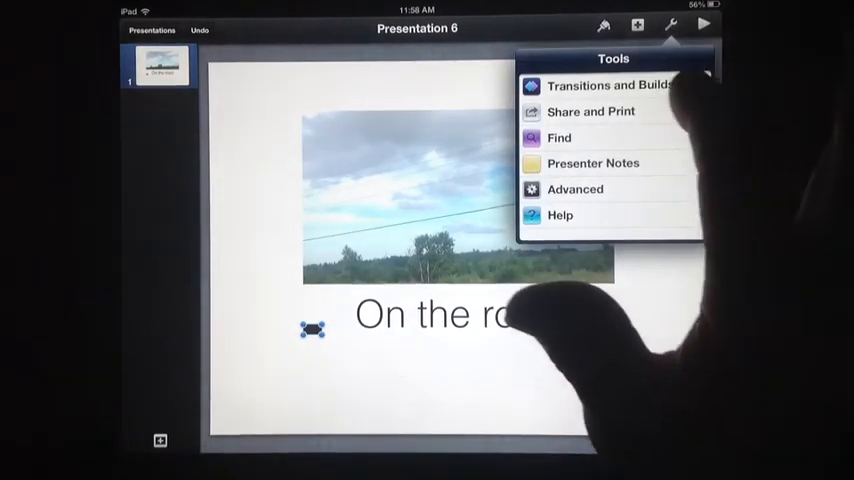
pyautogui.click(607, 85)
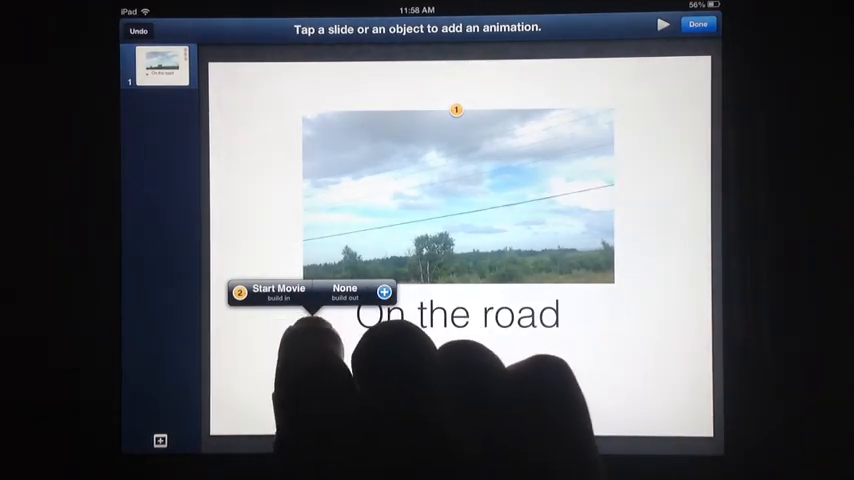
pyautogui.click(278, 291)
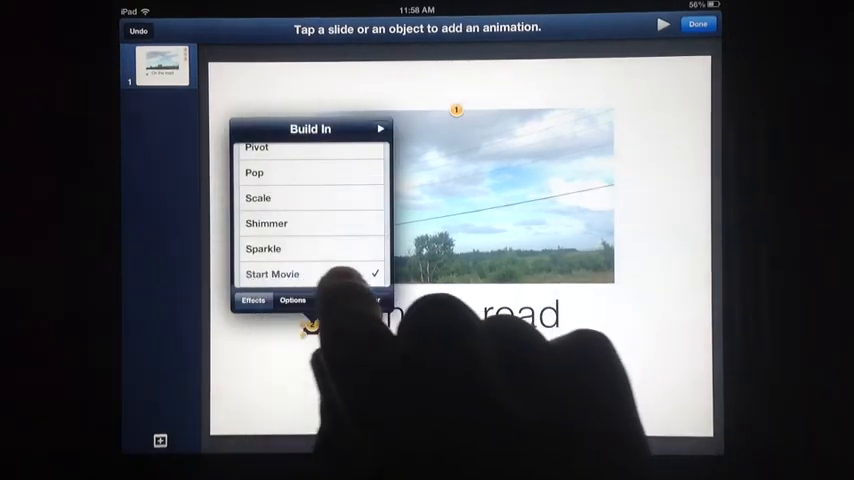
pyautogui.click(292, 300)
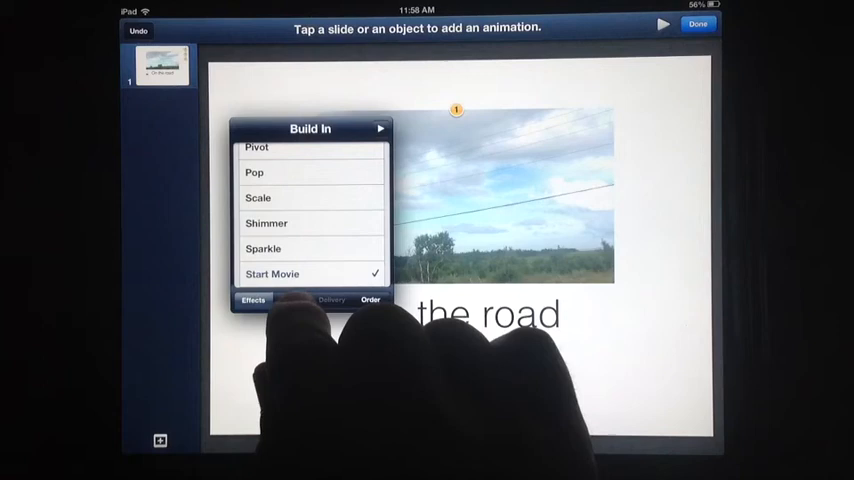
pyautogui.click(292, 299)
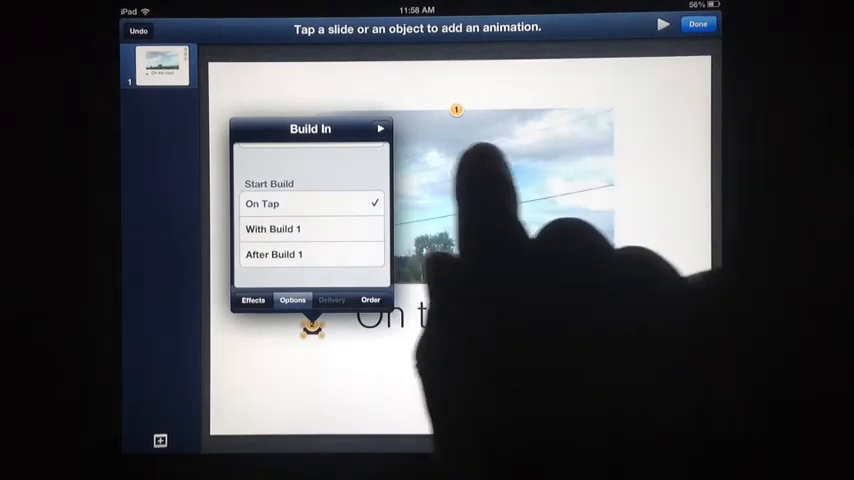
pyautogui.click(273, 229)
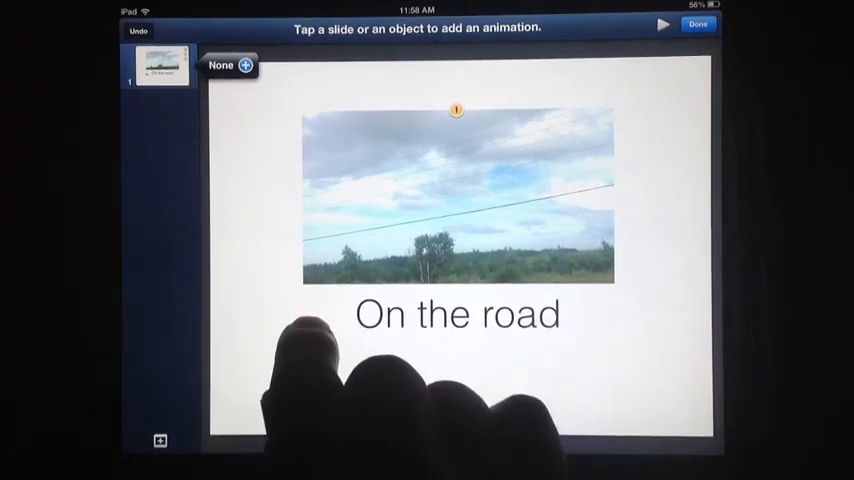
pyautogui.click(457, 314)
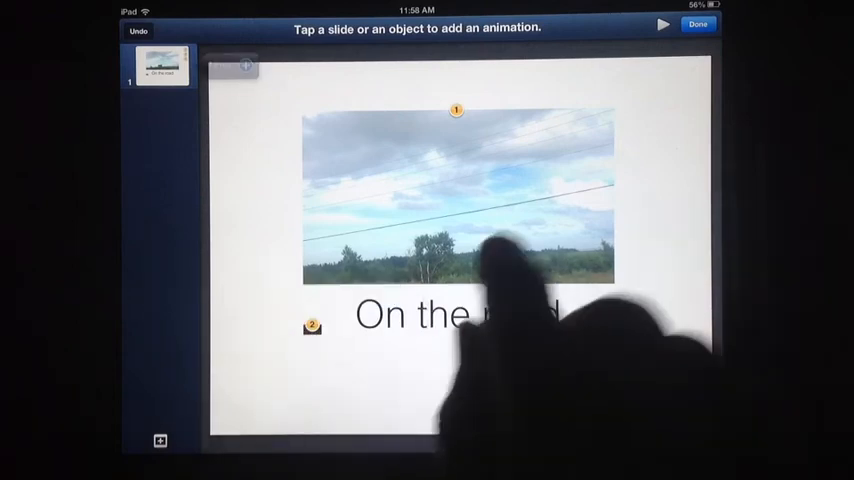
pyautogui.click(697, 24)
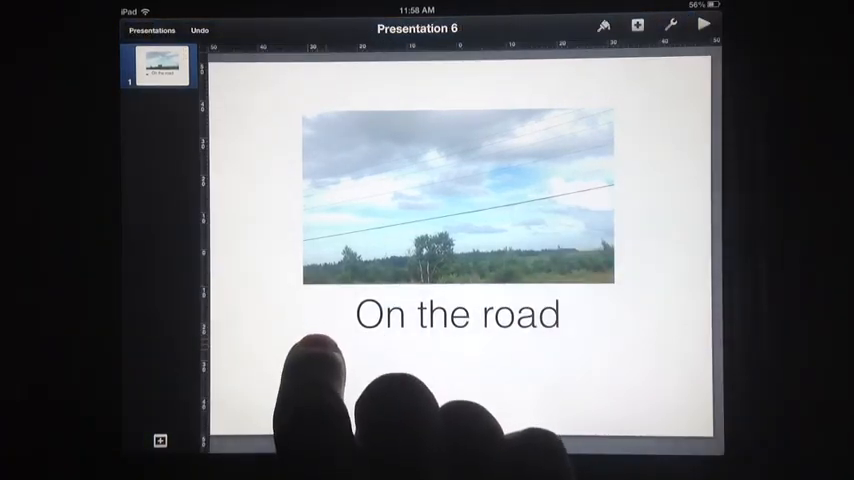